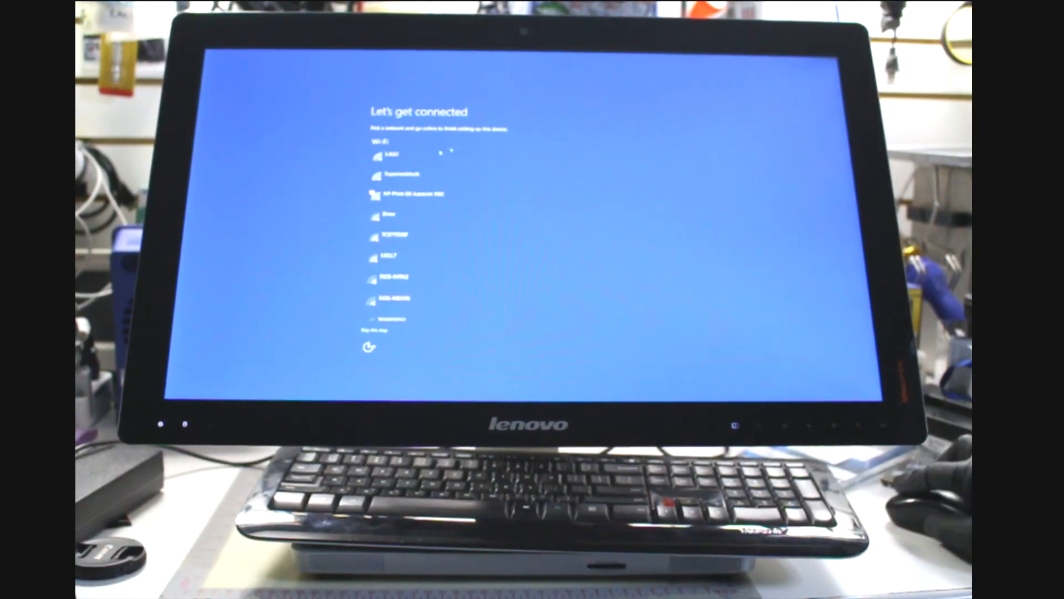
Step: Join the secured Wi-Fi network with its security key and continue to Get going fast
click(400, 173)
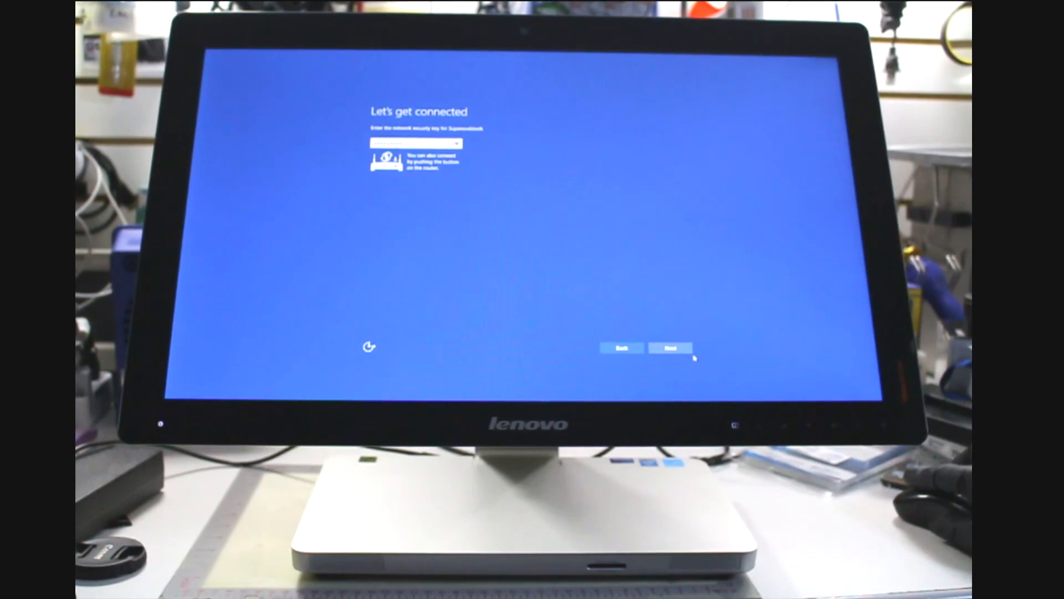
click(671, 347)
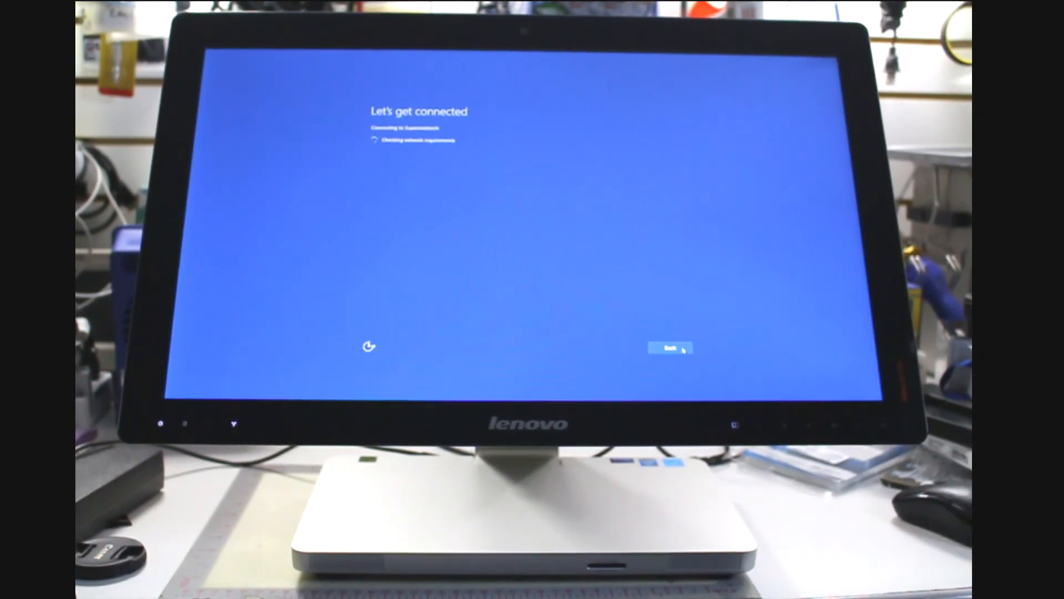
click(670, 347)
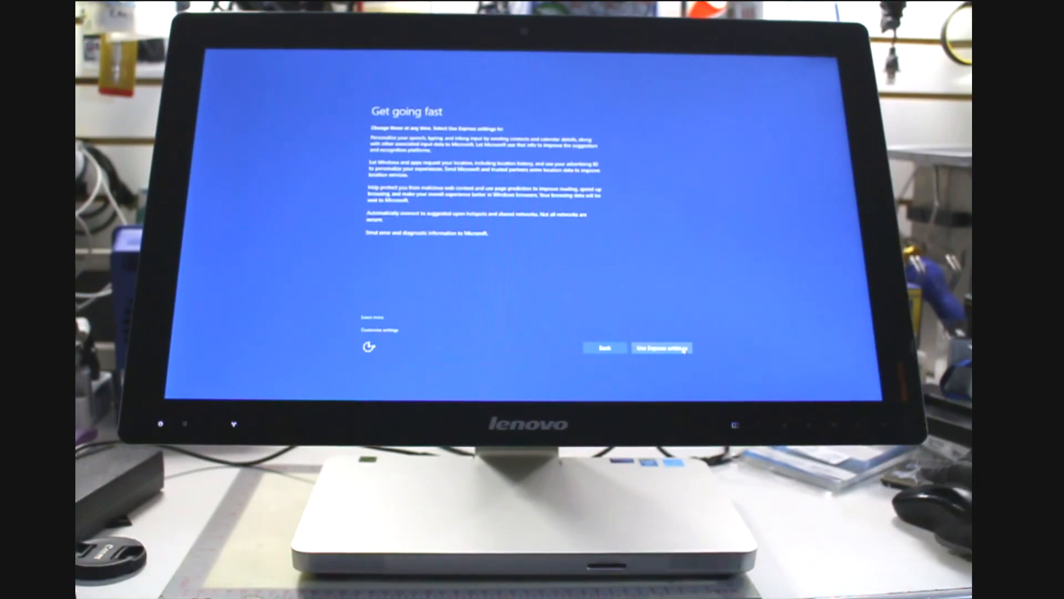